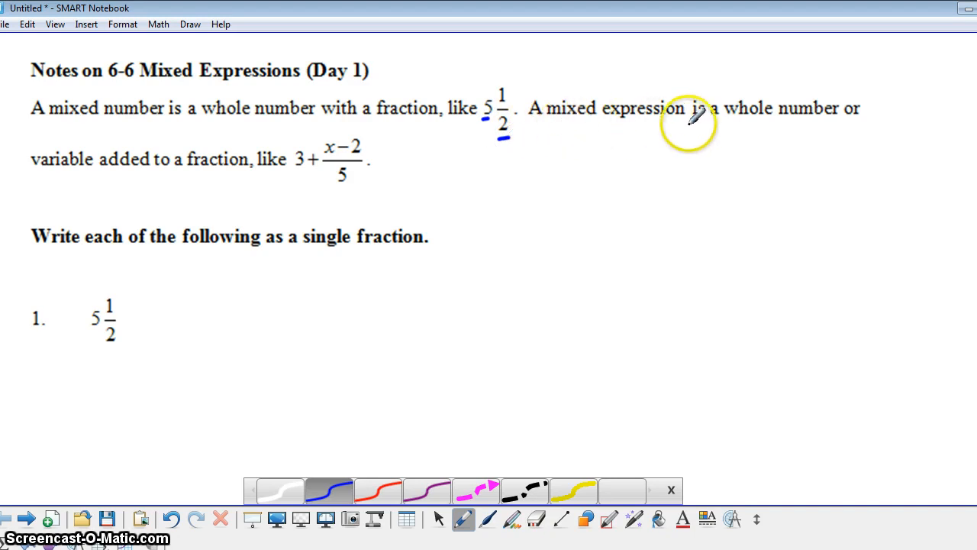
{"action": "mouse_move", "coordinate": [305, 168]}
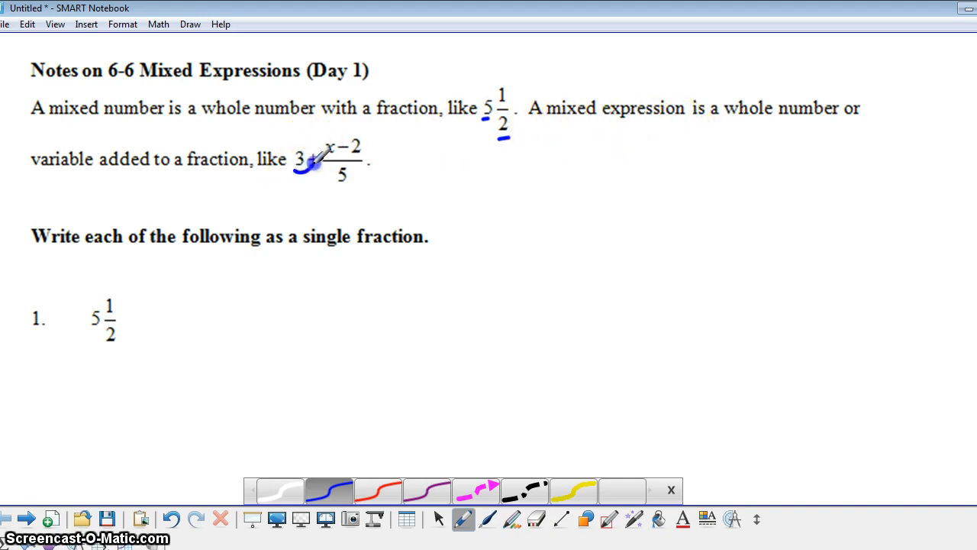
Circle the whole number 3 in 3 + (x−2)/5 and mark its denominator 5 in blue
{"action": "left_click_drag", "start_coordinate": [293, 160], "coordinate": [311, 156]}
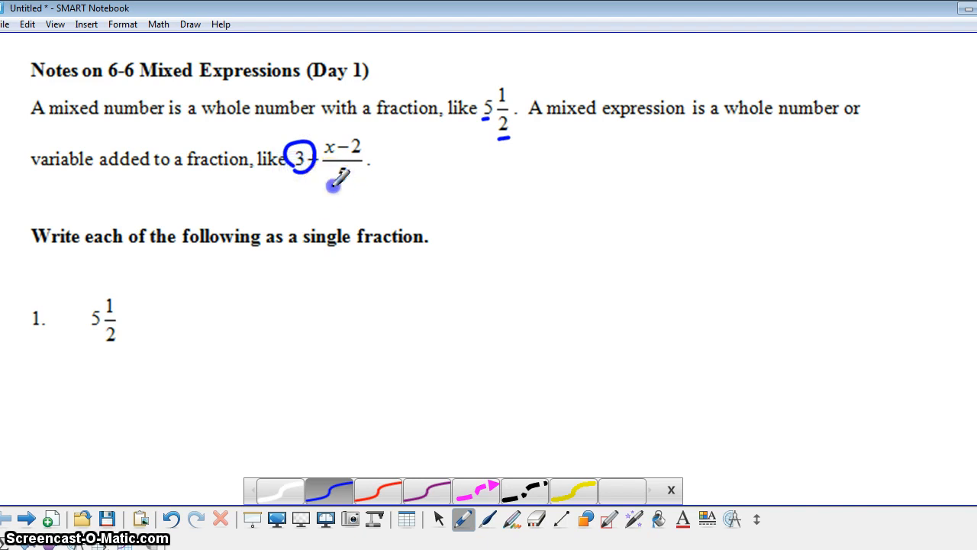
{"action": "left_click_drag", "start_coordinate": [335, 180], "coordinate": [348, 186]}
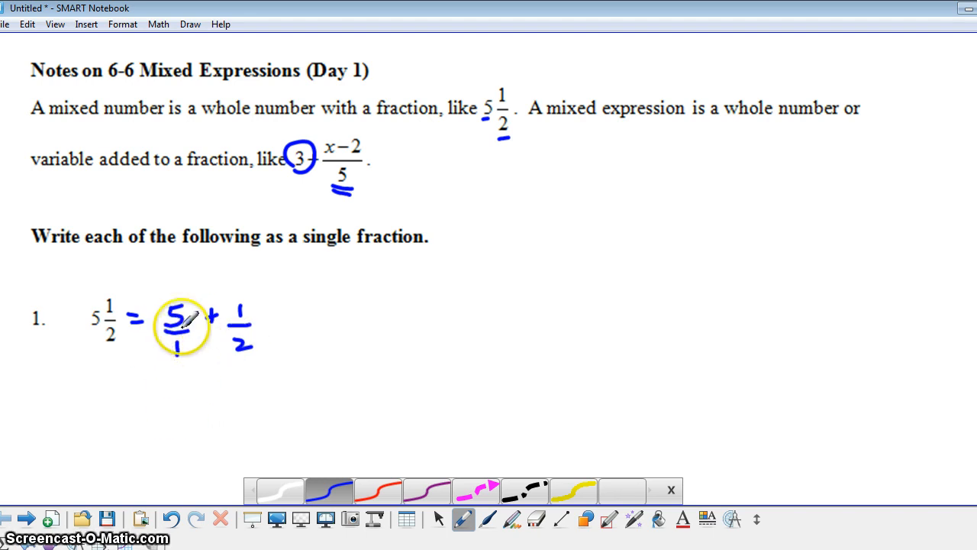
{"action": "mouse_move", "coordinate": [170, 405]}
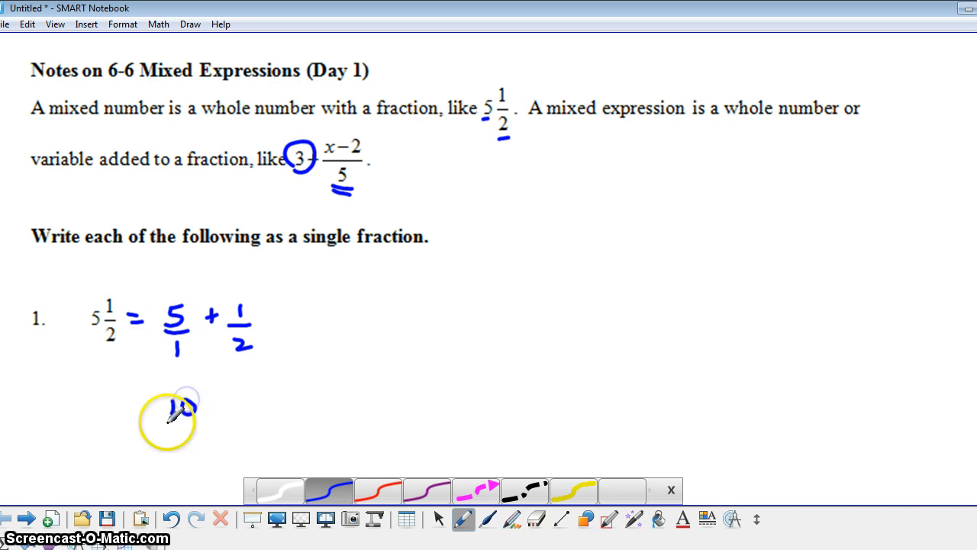
Write the next line of problem 1 as 10/2 + 1/2
{"action": "left_click_drag", "start_coordinate": [168, 404], "coordinate": [198, 443]}
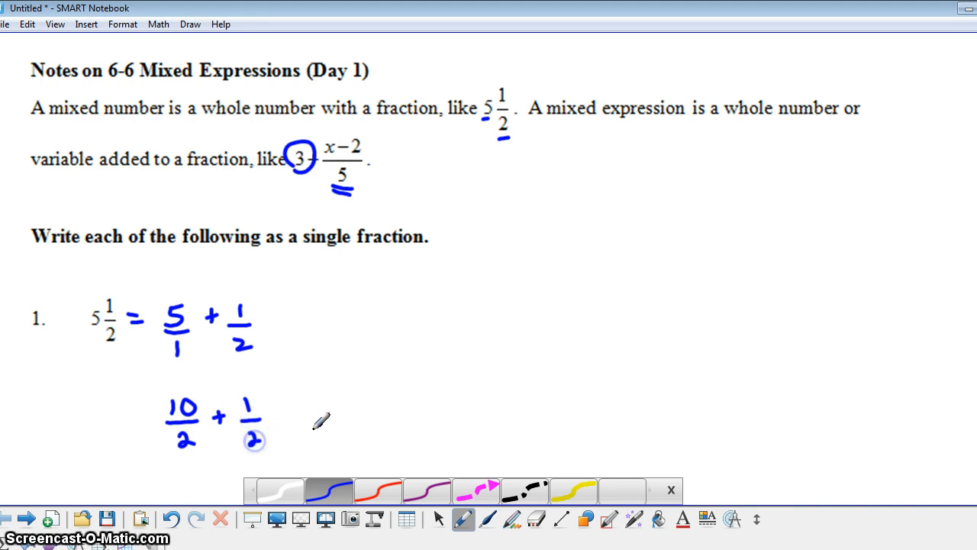
{"action": "left_click_drag", "start_coordinate": [290, 425], "coordinate": [313, 419]}
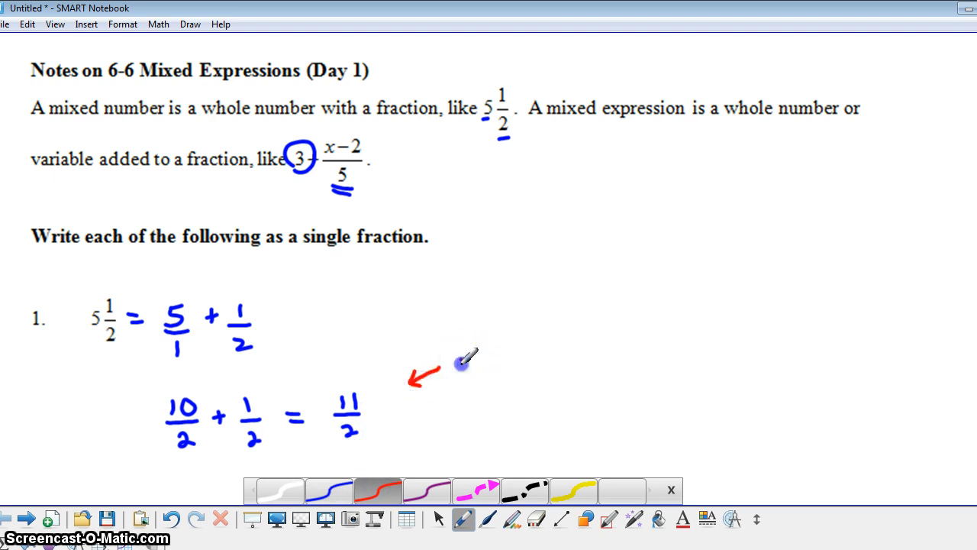
Label 11/2 'improper fraction' in red and draw a curved arrow around 5 1/2
{"action": "left_click_drag", "start_coordinate": [458, 359], "coordinate": [511, 358]}
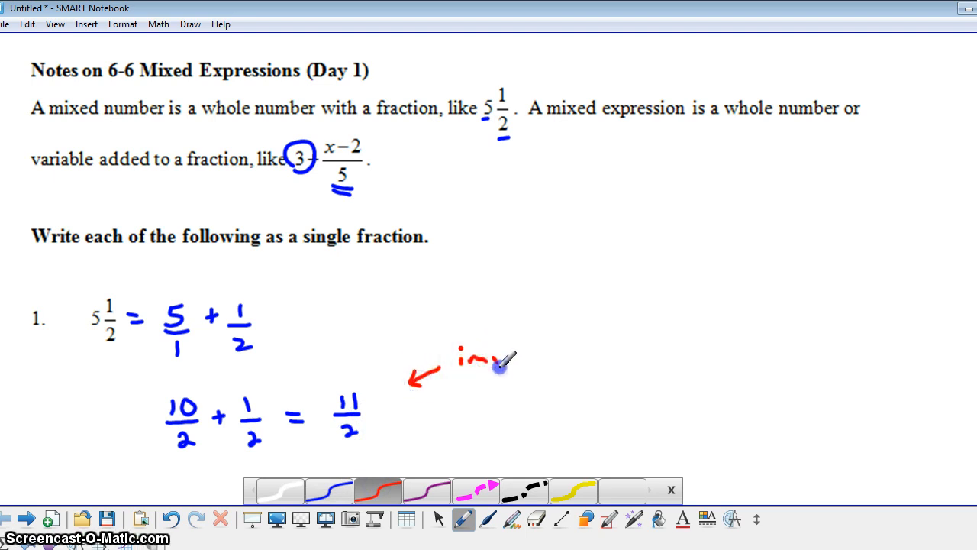
{"action": "left_click_drag", "start_coordinate": [488, 359], "coordinate": [572, 351]}
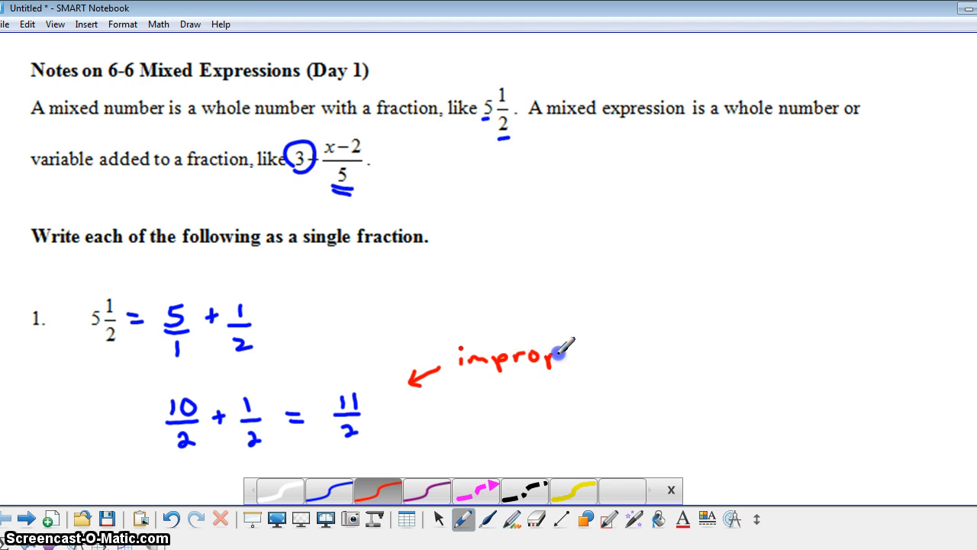
{"action": "left_click_drag", "start_coordinate": [557, 351], "coordinate": [592, 354]}
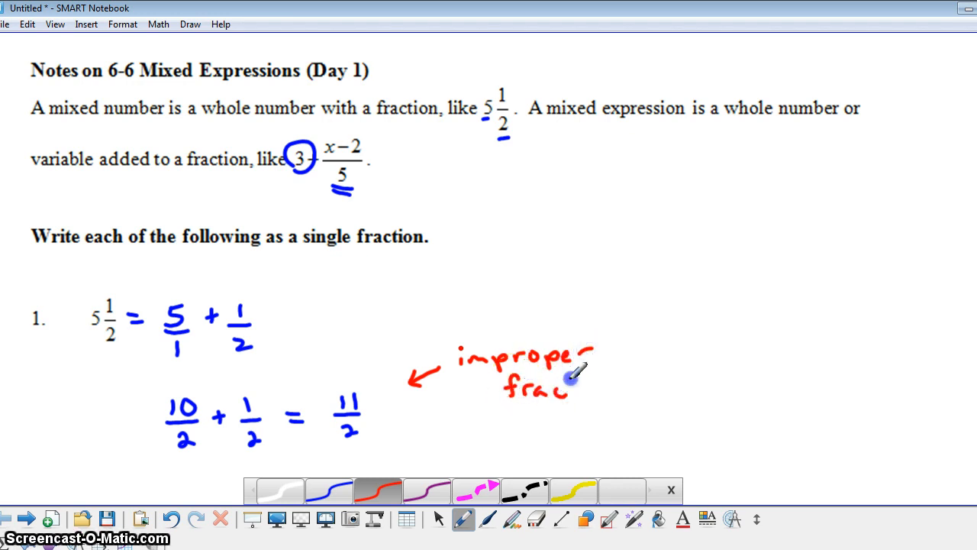
{"action": "left_click_drag", "start_coordinate": [568, 379], "coordinate": [619, 384]}
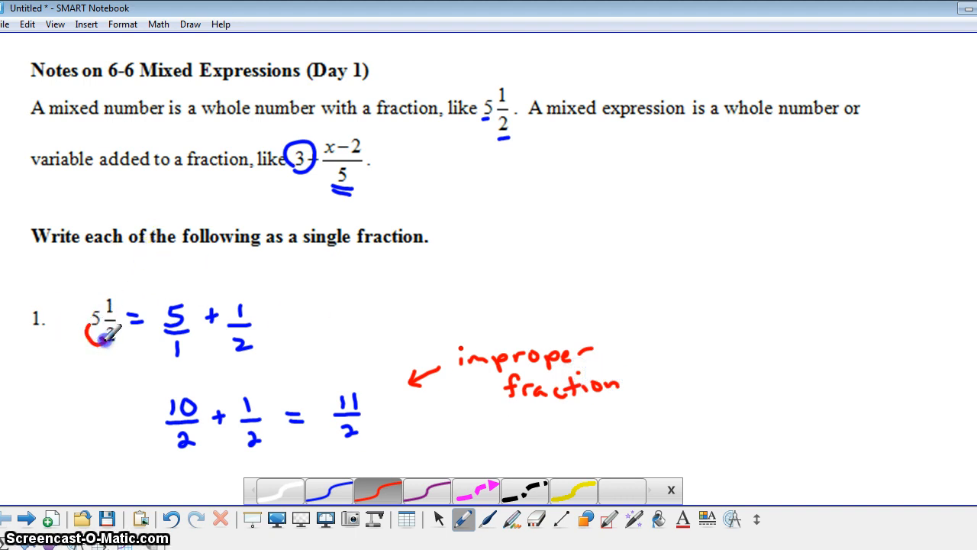
{"action": "left_click_drag", "start_coordinate": [88, 336], "coordinate": [135, 313]}
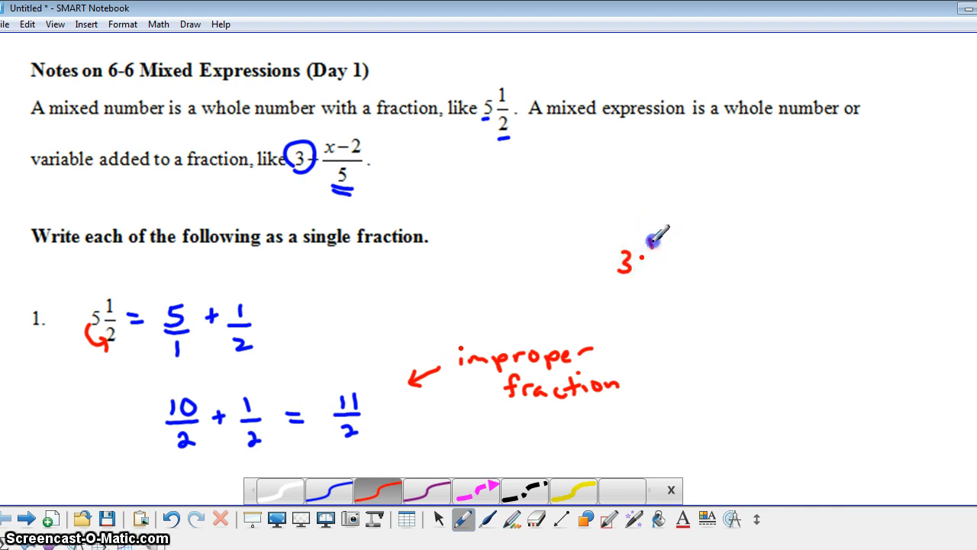
Write the red side example 3 2/3 = and begin its improper fraction
{"action": "left_click_drag", "start_coordinate": [648, 244], "coordinate": [657, 287]}
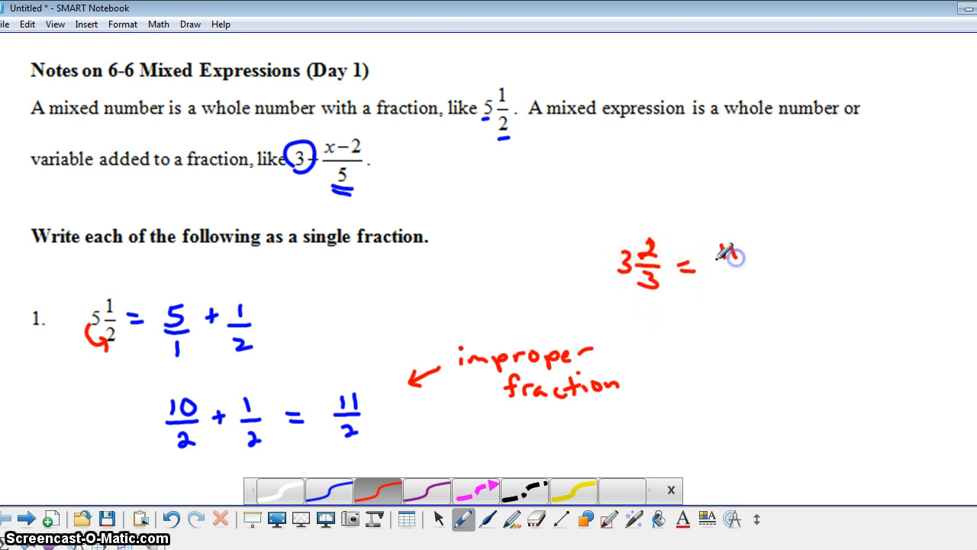
{"action": "left_click_drag", "start_coordinate": [721, 248], "coordinate": [740, 282]}
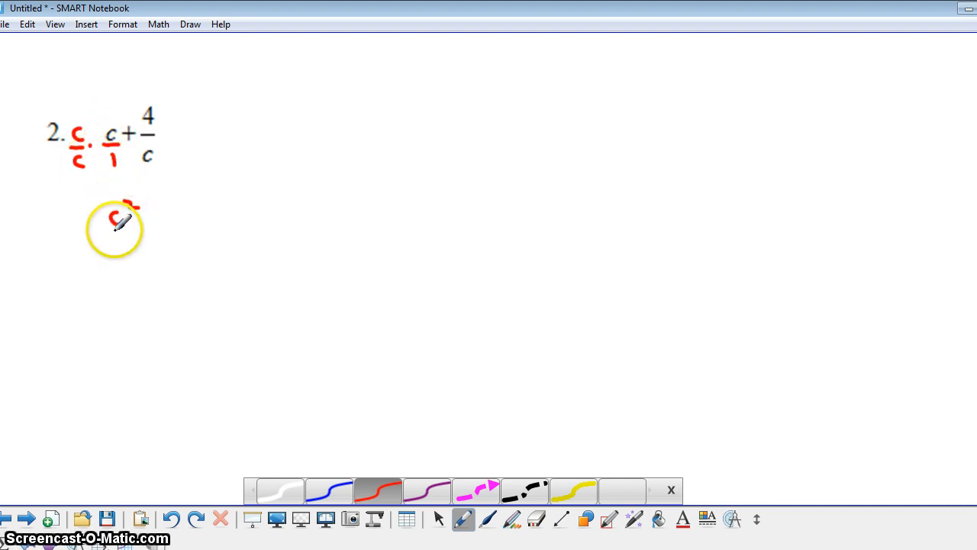
Write the c² numerator under problem 2 and begin the combined fraction after equals
{"action": "left_click_drag", "start_coordinate": [122, 214], "coordinate": [128, 252]}
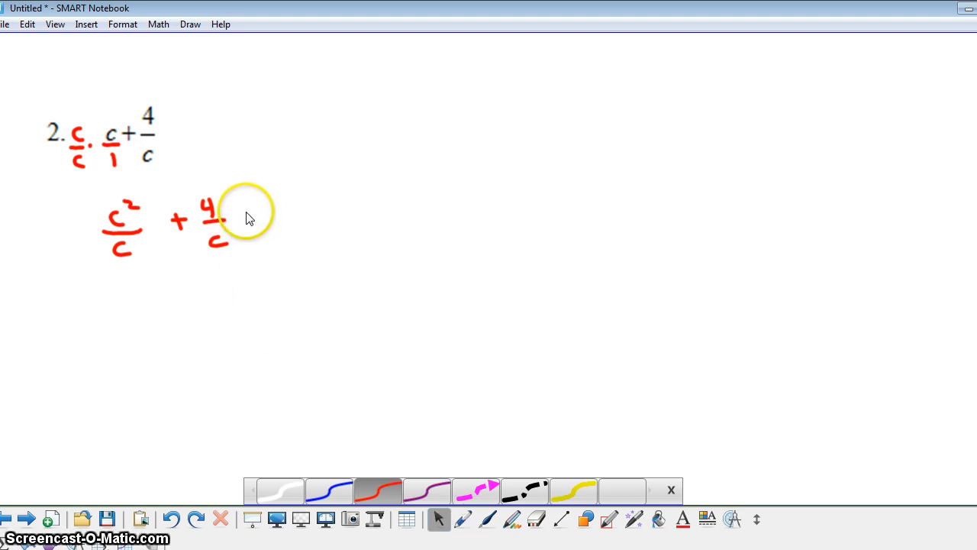
{"action": "mouse_move", "coordinate": [254, 212]}
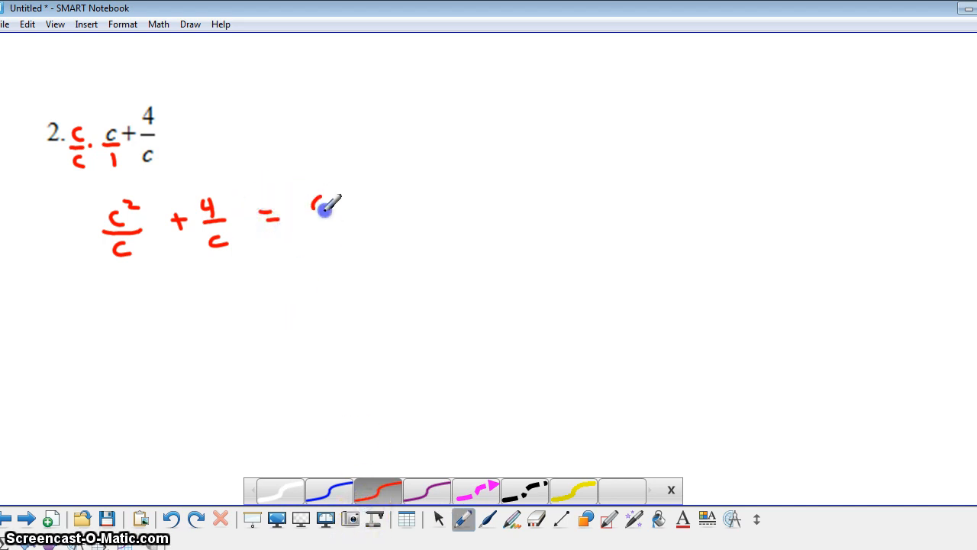
{"action": "left_click_drag", "start_coordinate": [317, 206], "coordinate": [390, 195]}
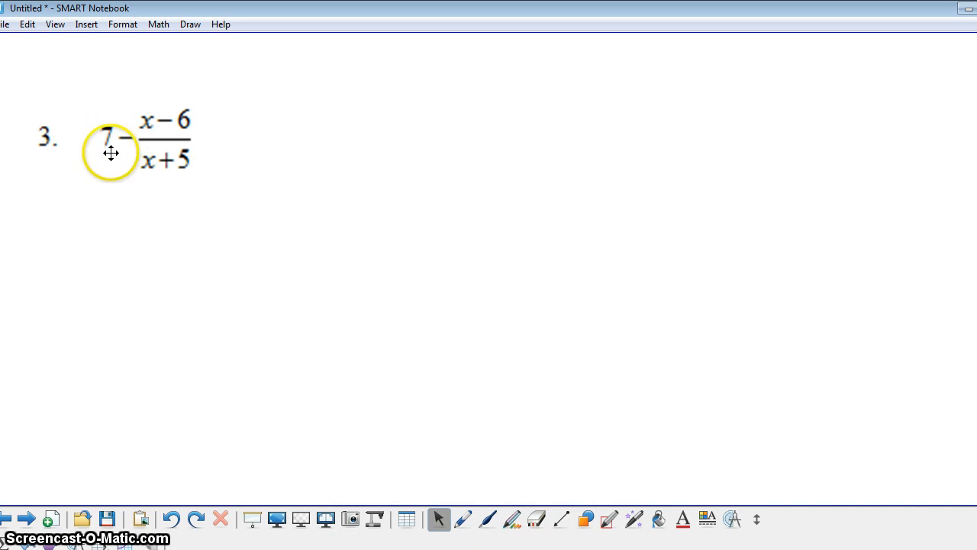
In red ink, rewrite 7 as 7/1 multiplied by (x+5)/(x+5)
{"action": "left_click", "coordinate": [464, 519]}
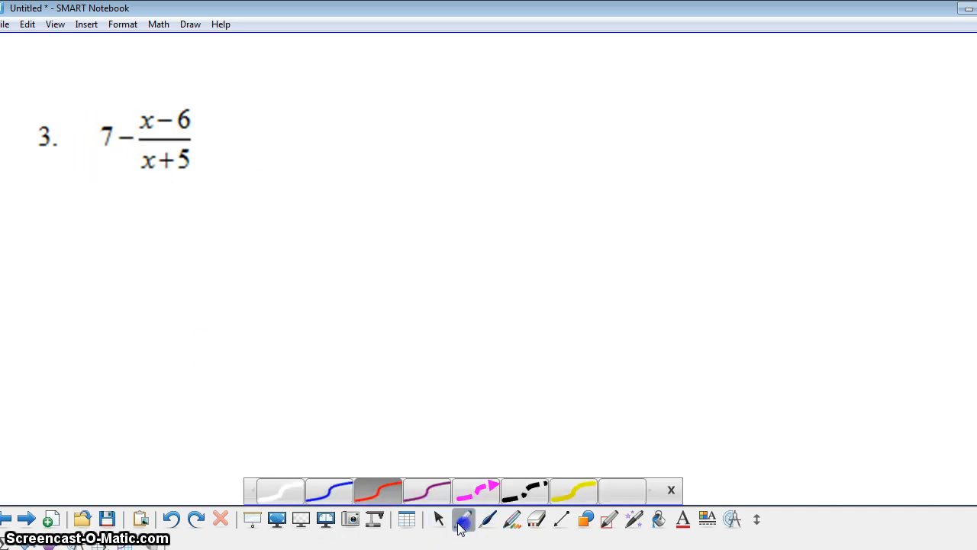
{"action": "left_click", "coordinate": [378, 491]}
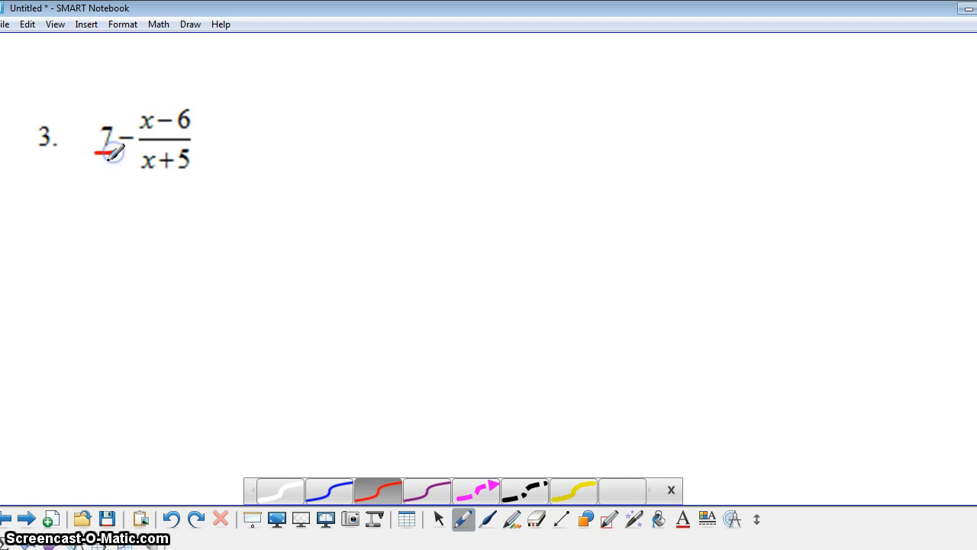
{"action": "left_click_drag", "start_coordinate": [91, 125], "coordinate": [91, 167]}
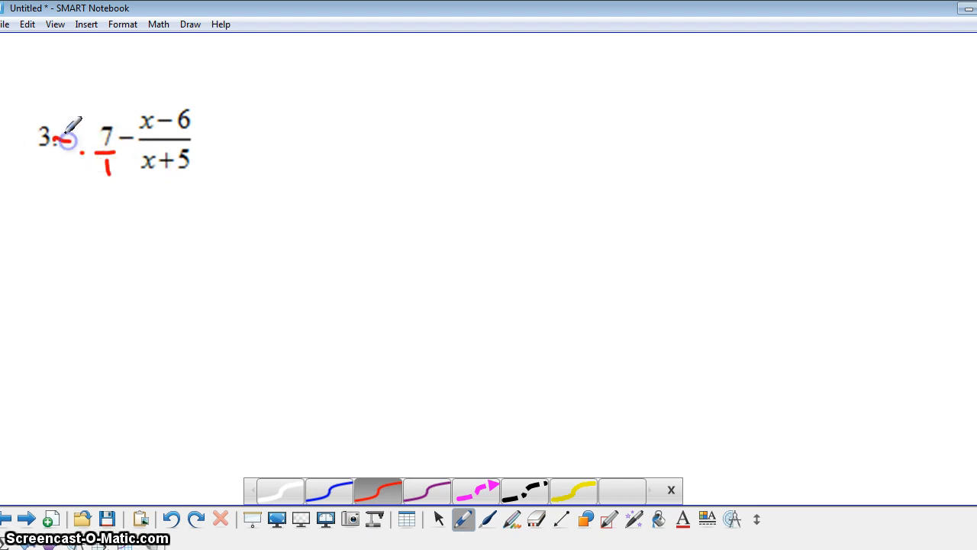
{"action": "left_click_drag", "start_coordinate": [64, 138], "coordinate": [99, 129]}
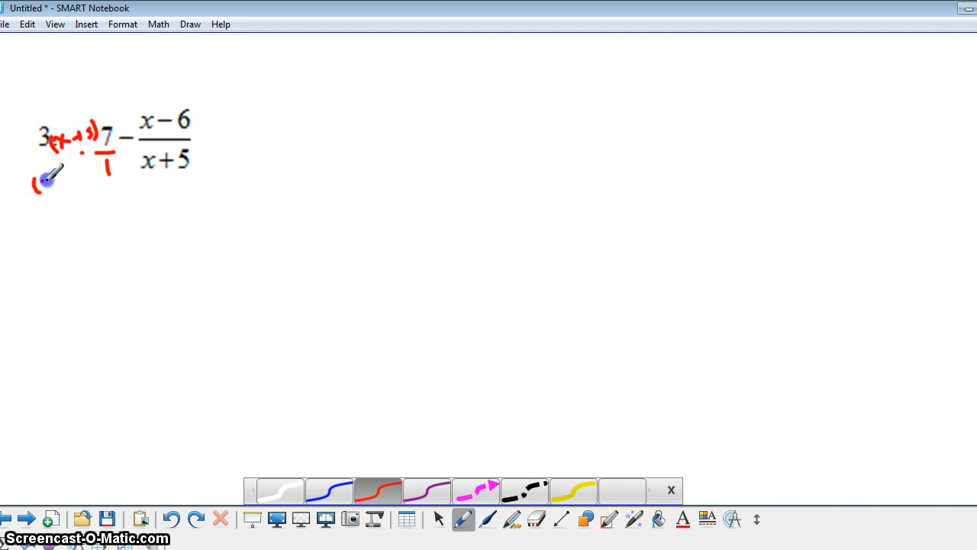
{"action": "left_click_drag", "start_coordinate": [38, 180], "coordinate": [99, 175]}
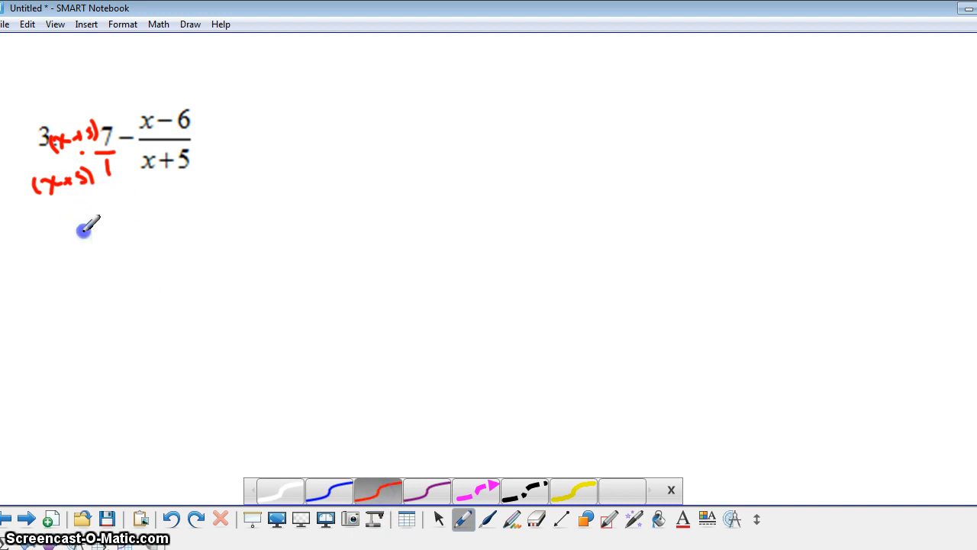
{"action": "left_click_drag", "start_coordinate": [84, 229], "coordinate": [134, 237]}
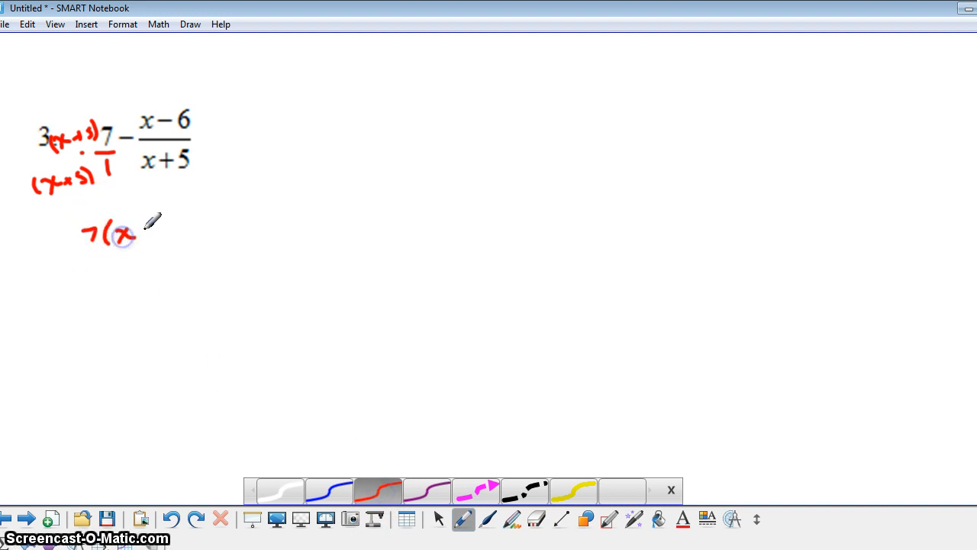
Write 7(x+5)/(x+5) − (x−6)/(x+5) with an arrow distributing the minus sign
{"action": "left_click_drag", "start_coordinate": [122, 237], "coordinate": [186, 232]}
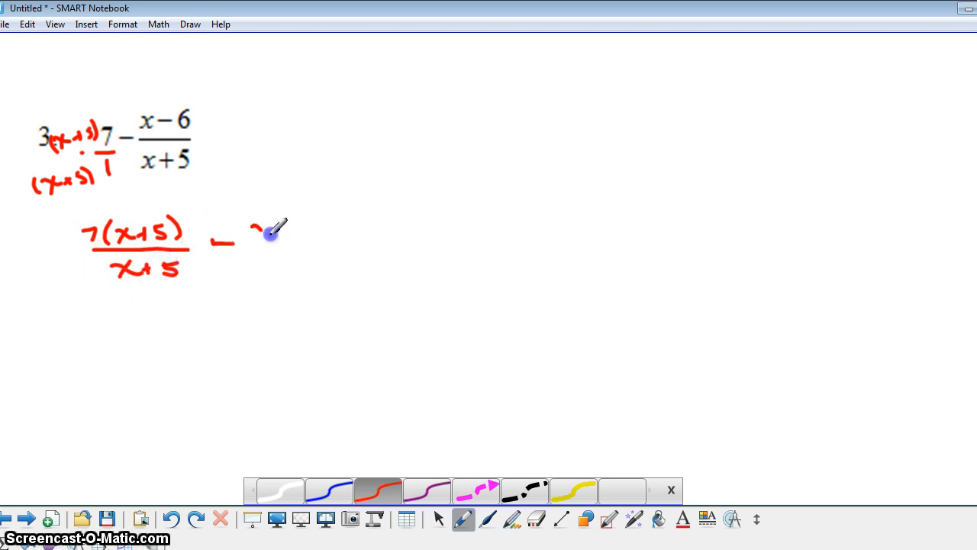
{"action": "left_click_drag", "start_coordinate": [248, 236], "coordinate": [324, 232]}
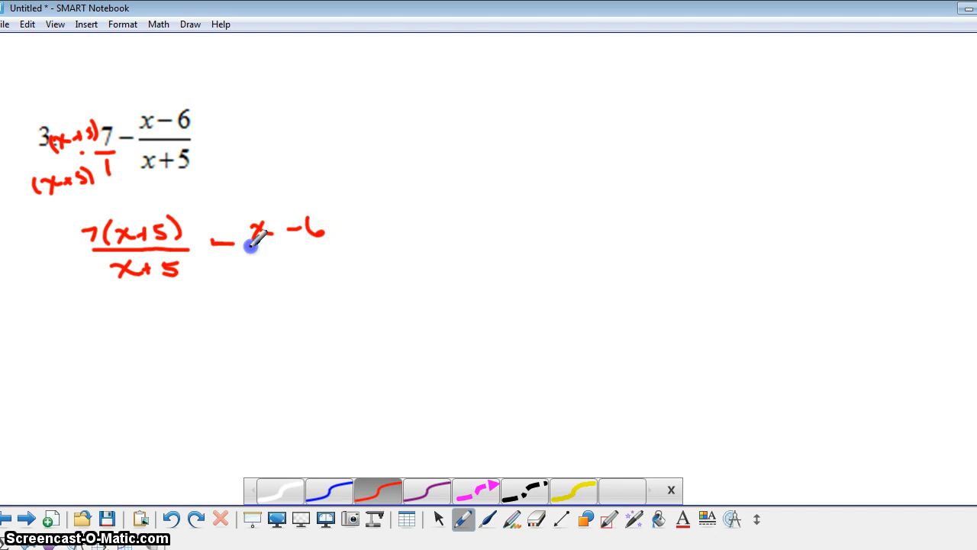
{"action": "left_click_drag", "start_coordinate": [252, 244], "coordinate": [303, 262]}
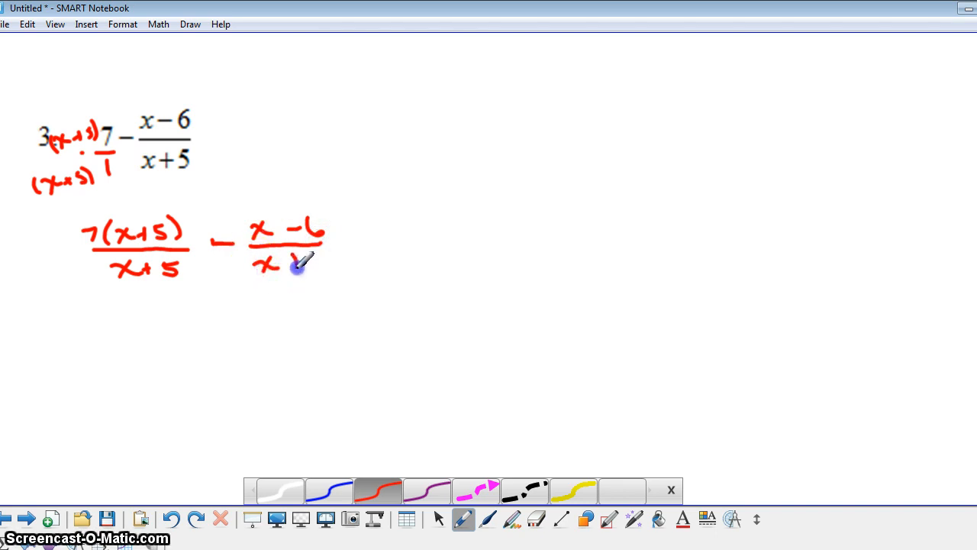
{"action": "left_click_drag", "start_coordinate": [267, 259], "coordinate": [324, 259]}
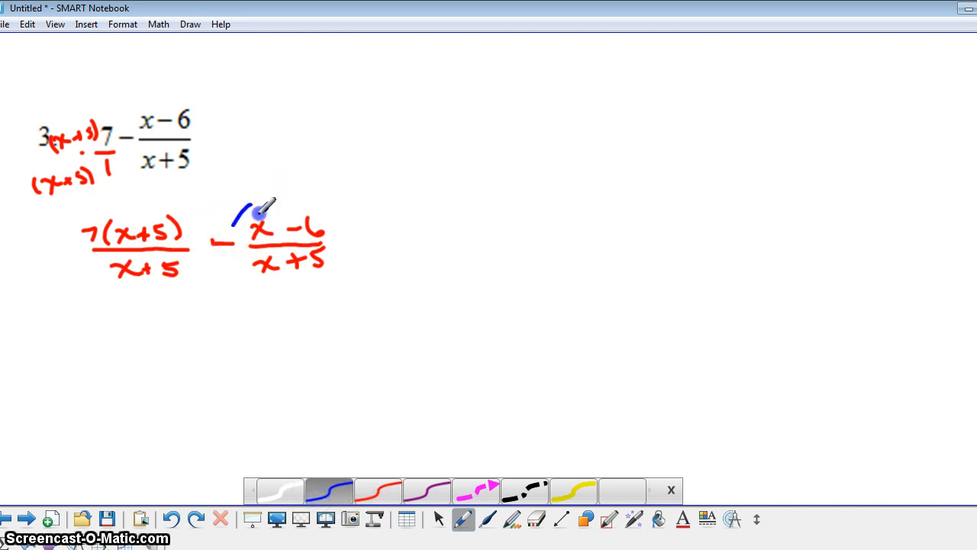
{"action": "left_click_drag", "start_coordinate": [241, 213], "coordinate": [298, 217]}
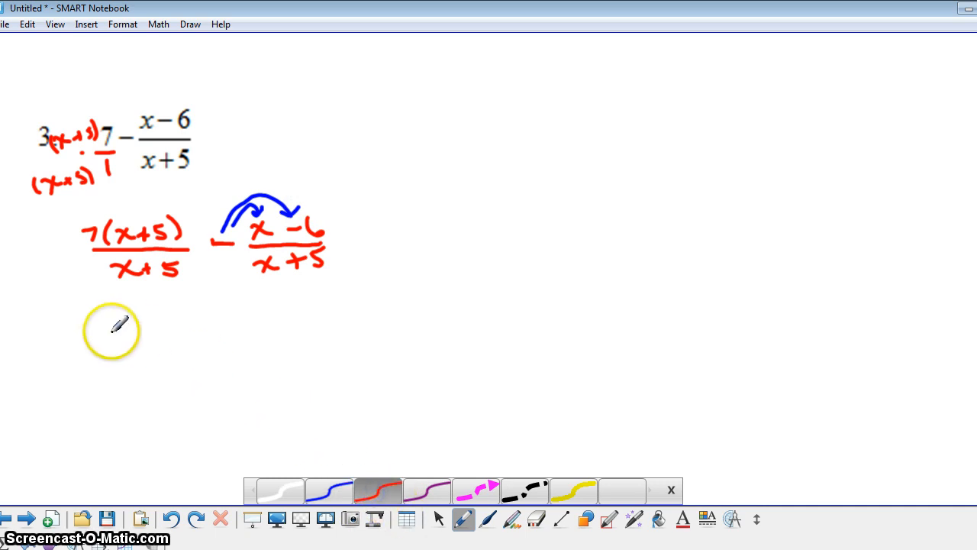
Write 7x+35 over x+5 minus (x−6)/(x+5) and the result (6x+41)/(x+5)
{"action": "left_click_drag", "start_coordinate": [107, 321], "coordinate": [115, 343]}
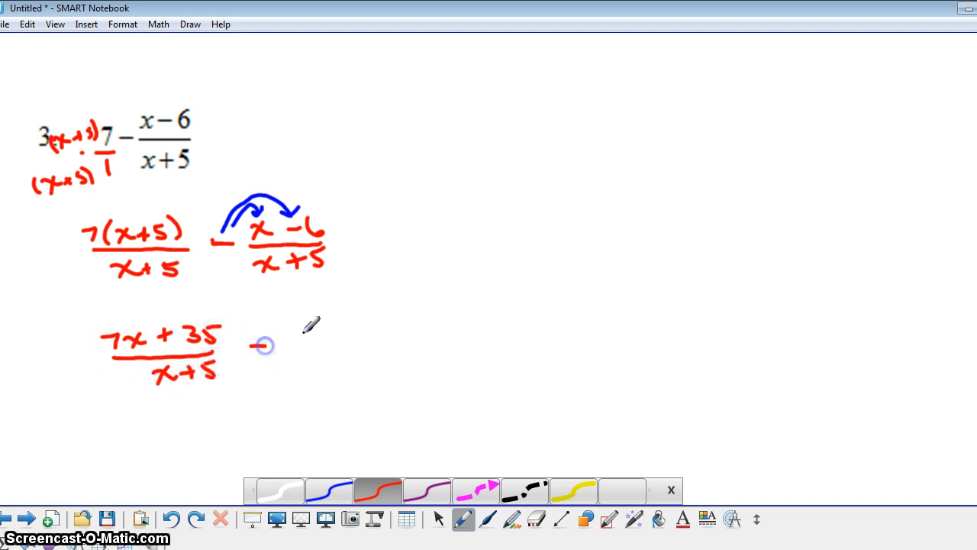
{"action": "left_click_drag", "start_coordinate": [252, 344], "coordinate": [366, 339]}
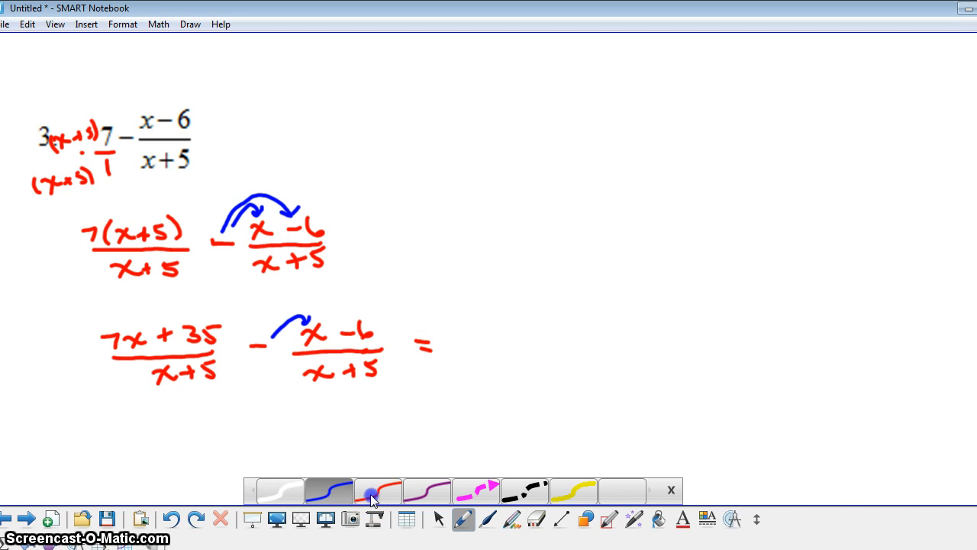
{"action": "left_click_drag", "start_coordinate": [461, 339], "coordinate": [519, 324]}
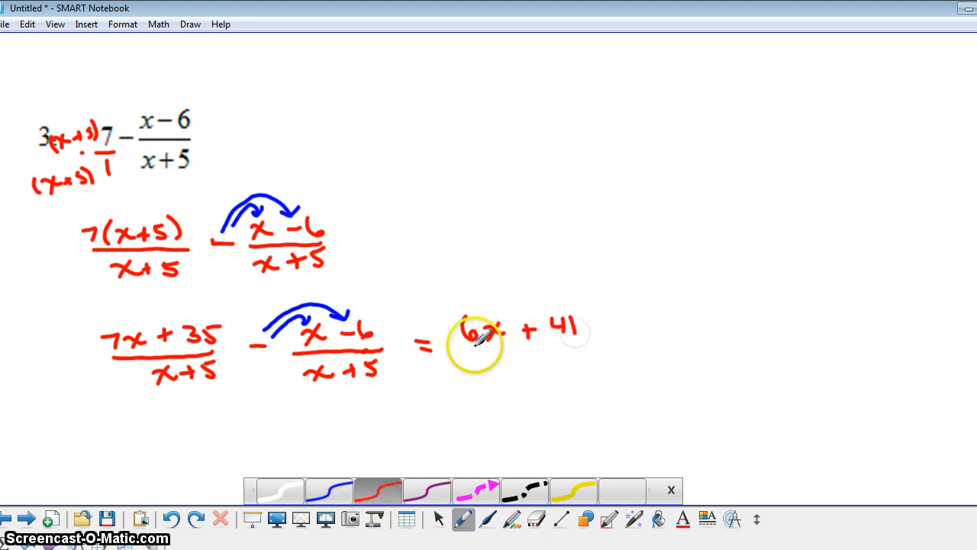
{"action": "left_click_drag", "start_coordinate": [473, 358], "coordinate": [568, 358]}
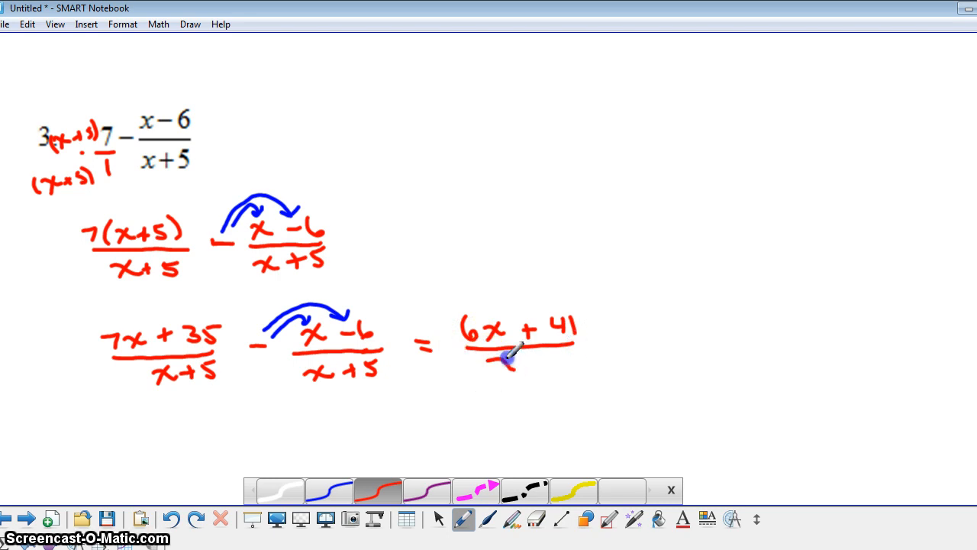
{"action": "left_click_drag", "start_coordinate": [496, 359], "coordinate": [578, 359]}
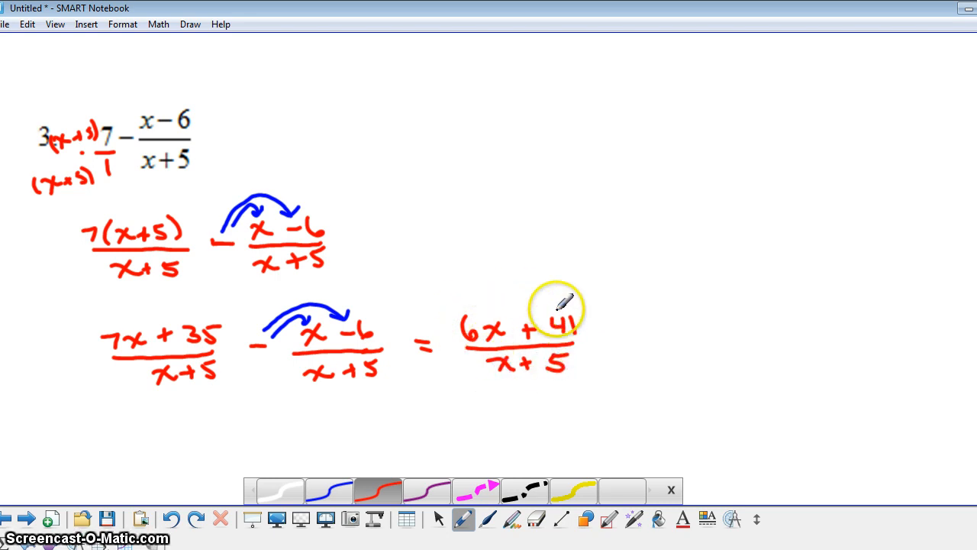
{"action": "mouse_move", "coordinate": [559, 291]}
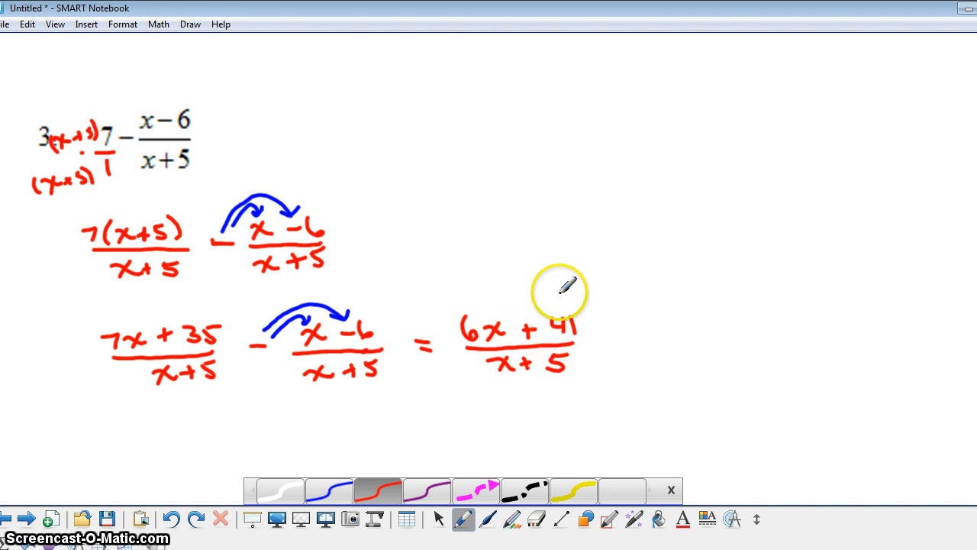
{"action": "mouse_move", "coordinate": [534, 333]}
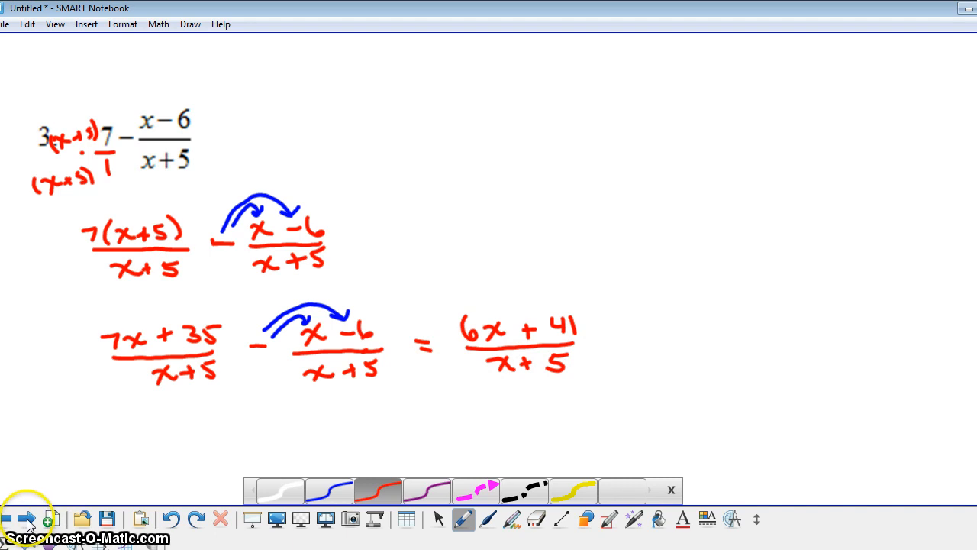
{"action": "left_click", "coordinate": [24, 519]}
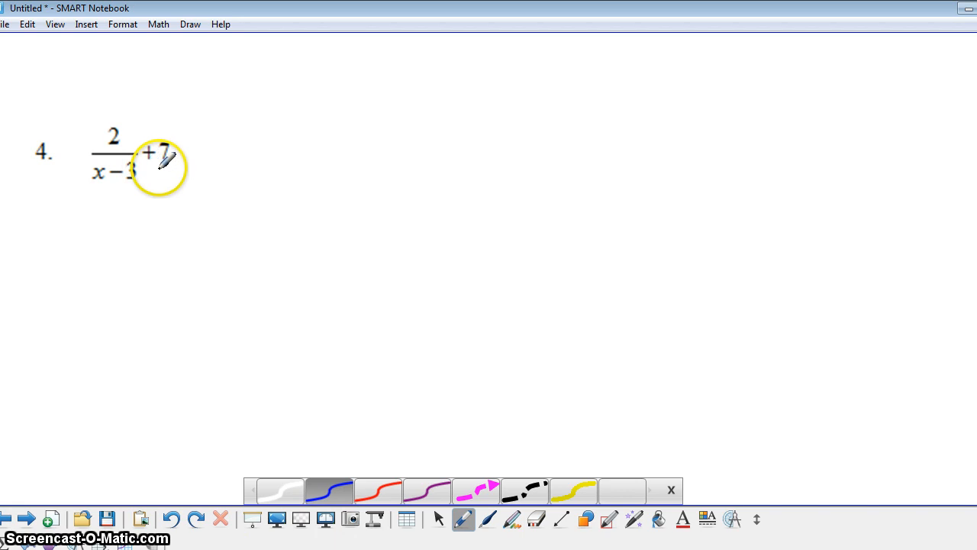
Write 7 as 7/1 · (x−3)/(x−3), then start the next line with a blue 2
{"action": "left_click_drag", "start_coordinate": [160, 166], "coordinate": [171, 166]}
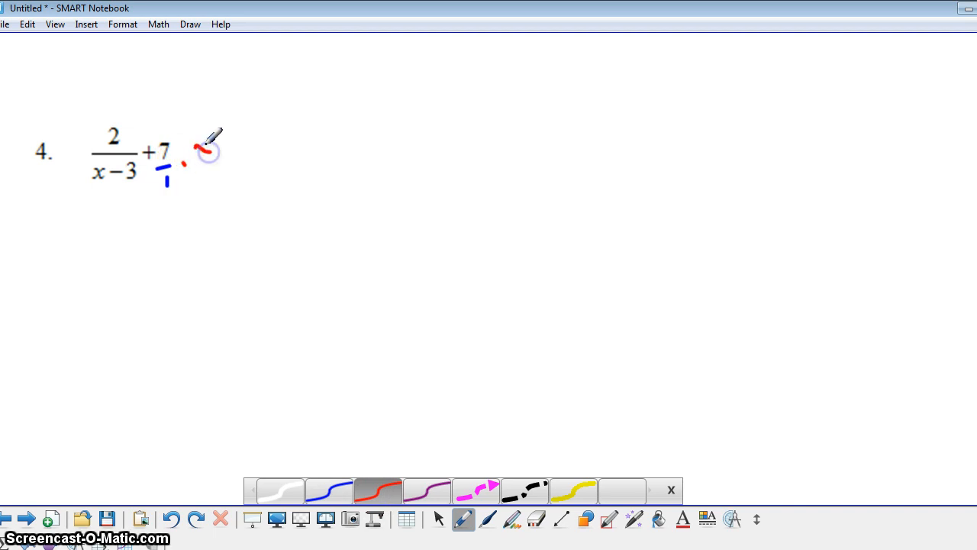
{"action": "left_click_drag", "start_coordinate": [206, 149], "coordinate": [241, 145]}
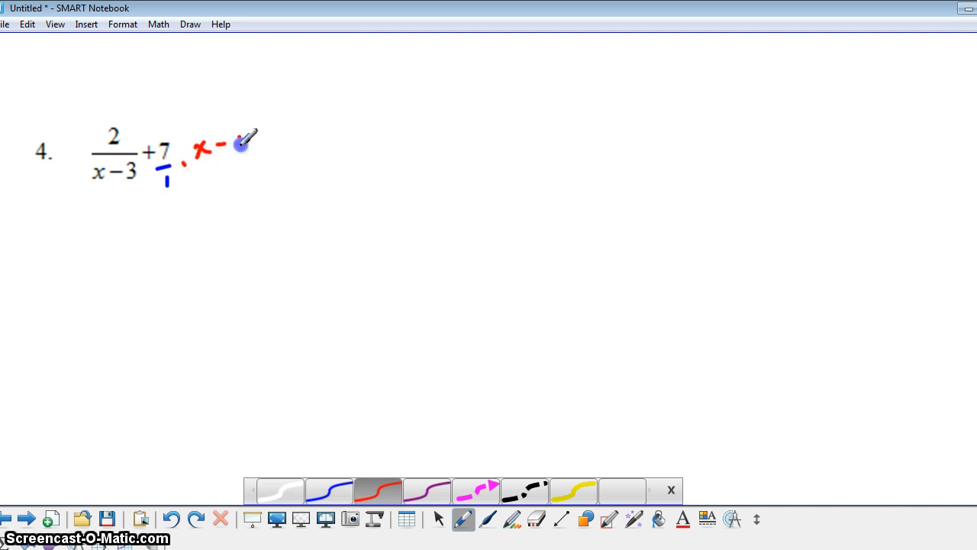
{"action": "left_click_drag", "start_coordinate": [229, 145], "coordinate": [217, 180]}
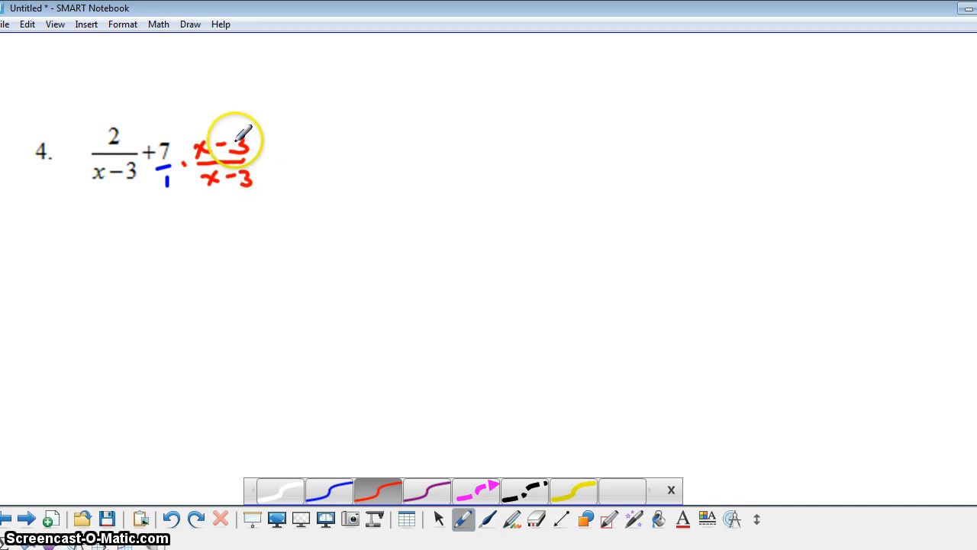
{"action": "mouse_move", "coordinate": [243, 138]}
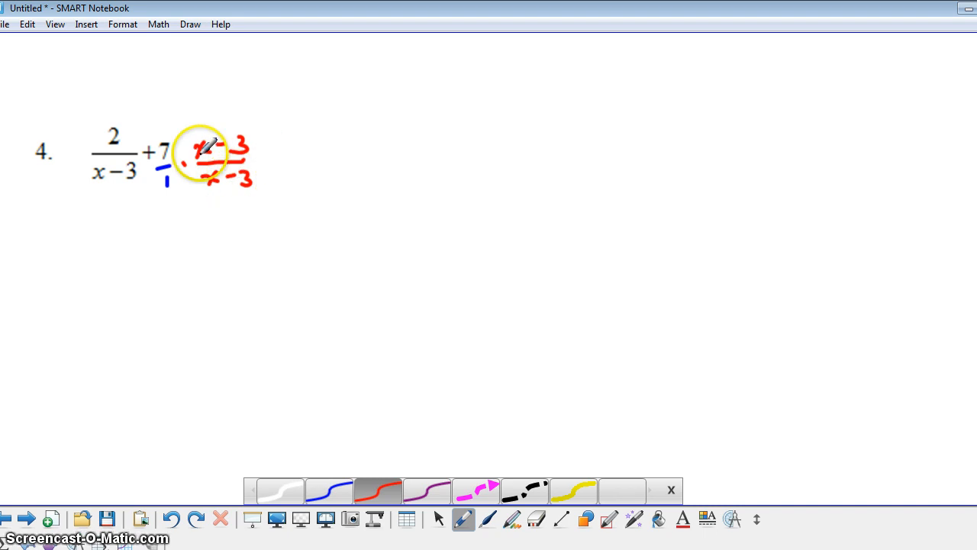
{"action": "left_click", "coordinate": [330, 490]}
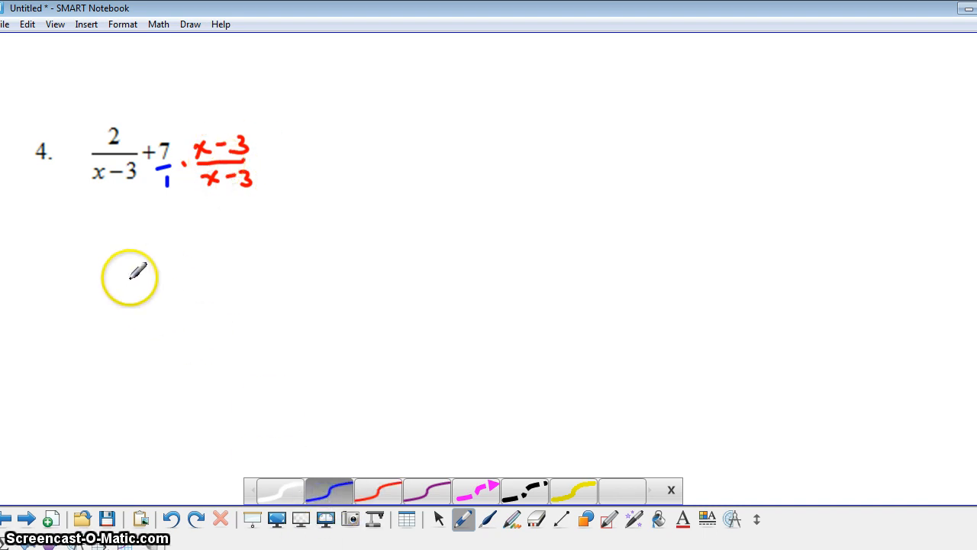
{"action": "left_click_drag", "start_coordinate": [114, 262], "coordinate": [134, 252]}
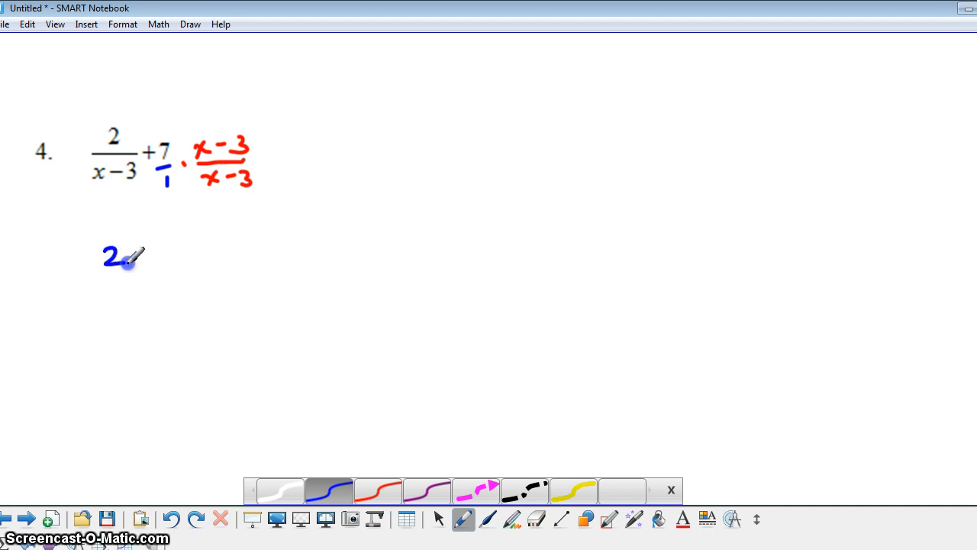
Write 2/(x−3) + 7(x−3)/(x−3) = 2/(x−3), removing a stray parenthesis stroke
{"action": "left_click_drag", "start_coordinate": [95, 275], "coordinate": [149, 268]}
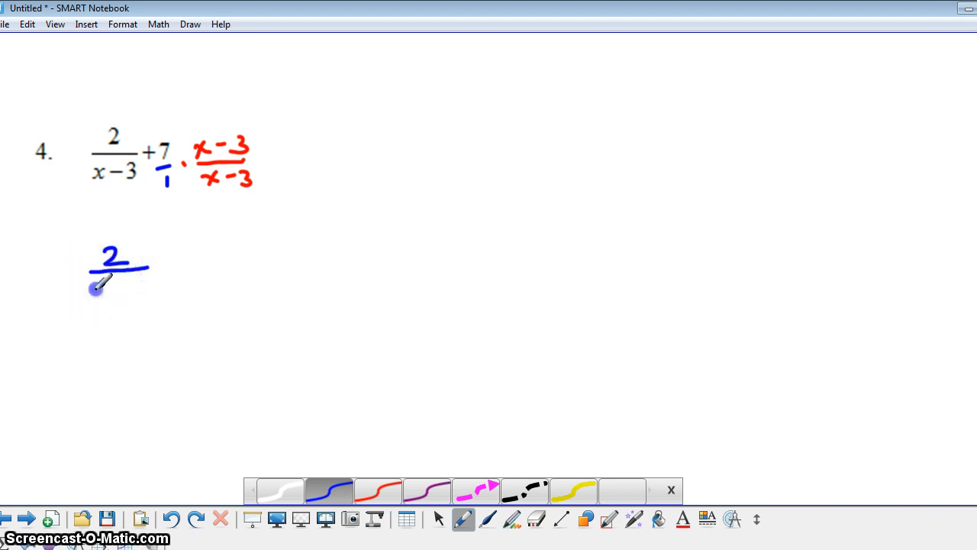
{"action": "left_click_drag", "start_coordinate": [92, 293], "coordinate": [153, 293]}
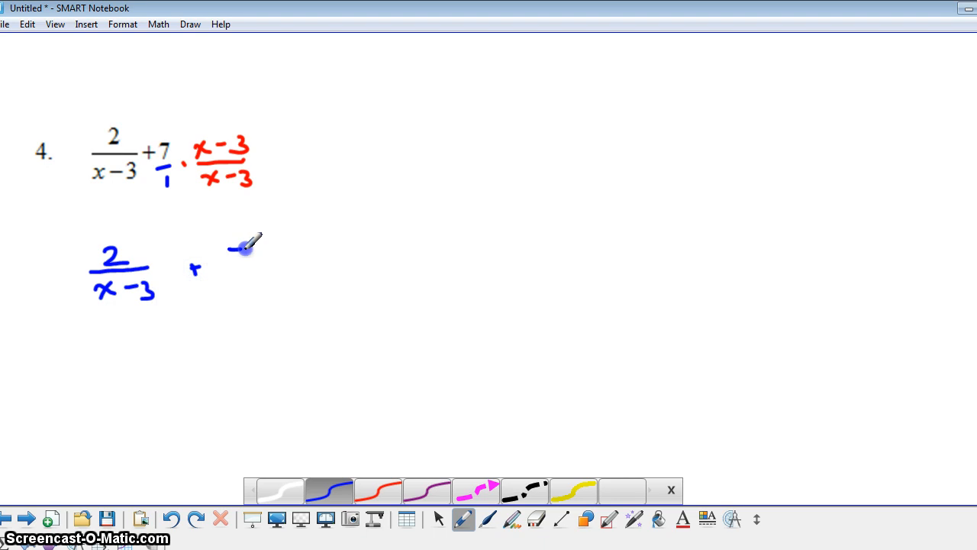
{"action": "left_click_drag", "start_coordinate": [236, 256], "coordinate": [306, 247]}
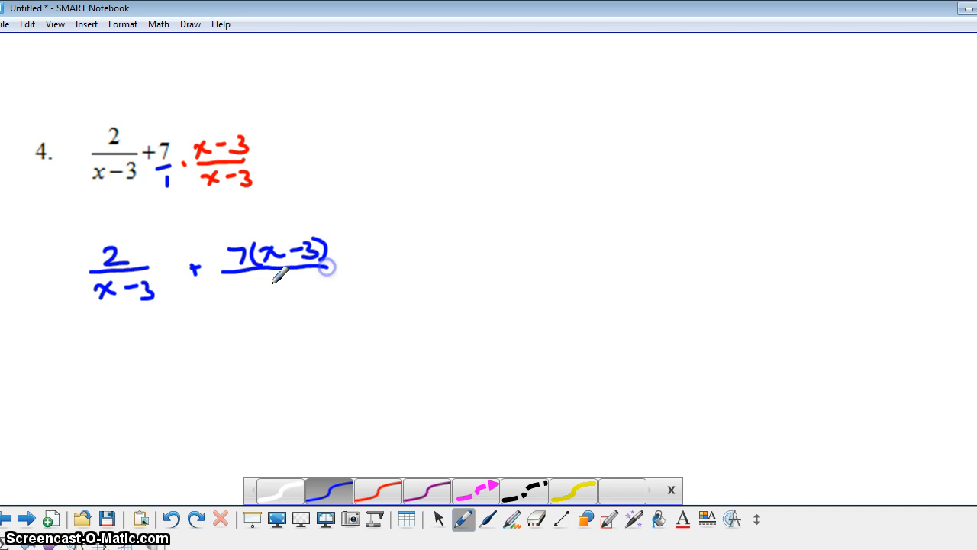
{"action": "left_click_drag", "start_coordinate": [244, 287], "coordinate": [309, 287]}
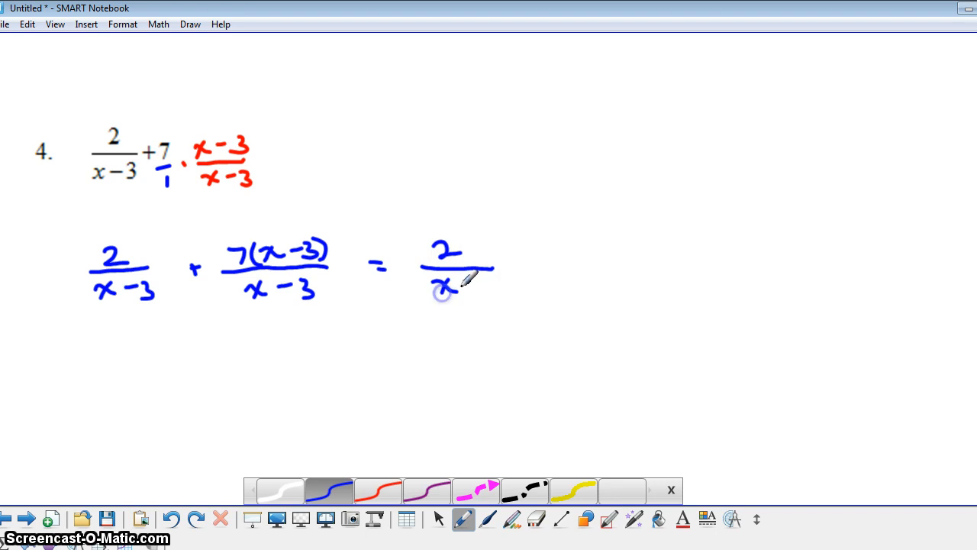
{"action": "left_click_drag", "start_coordinate": [450, 288], "coordinate": [504, 289]}
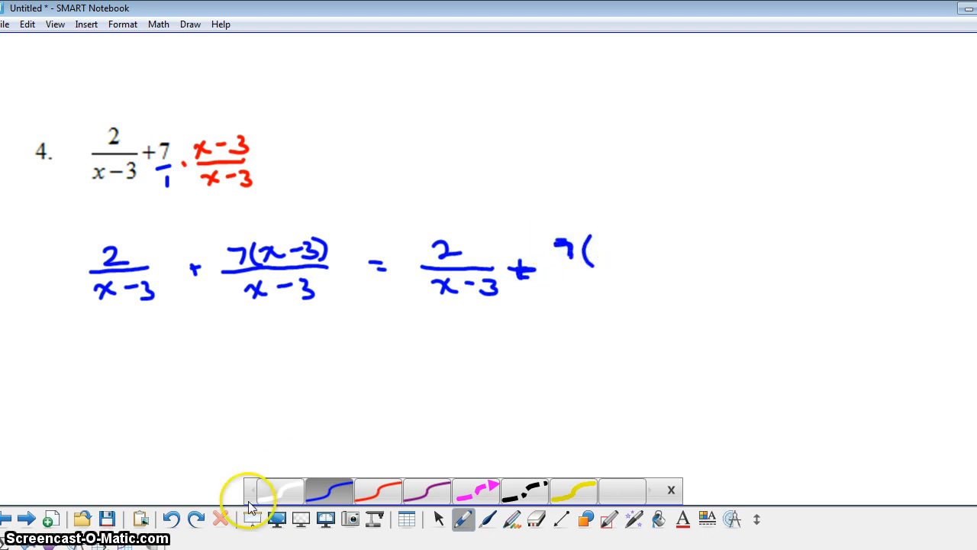
{"action": "left_click", "coordinate": [171, 519]}
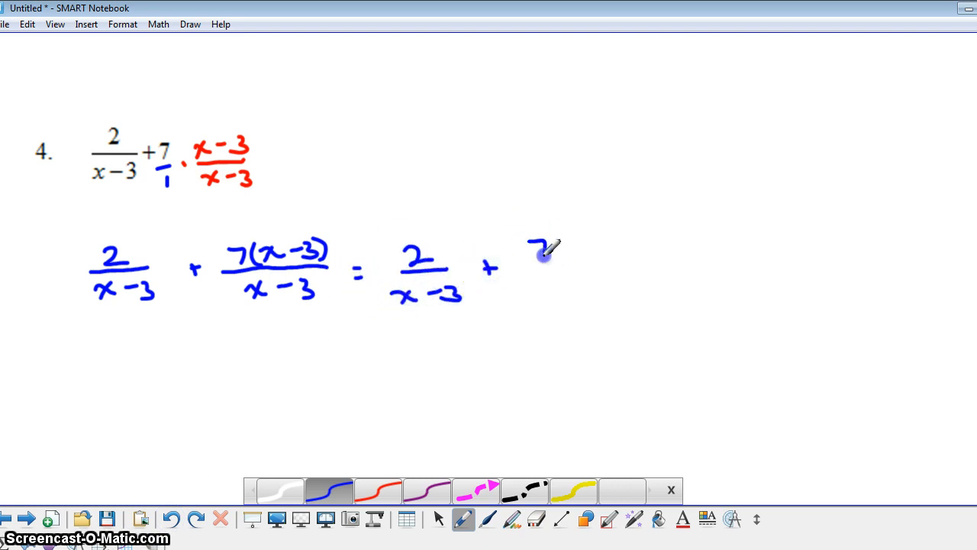
Complete (7x−21)/(x−3) and write the combined fraction (7x−19)/(x−3) below
{"action": "left_click_drag", "start_coordinate": [534, 251], "coordinate": [619, 244]}
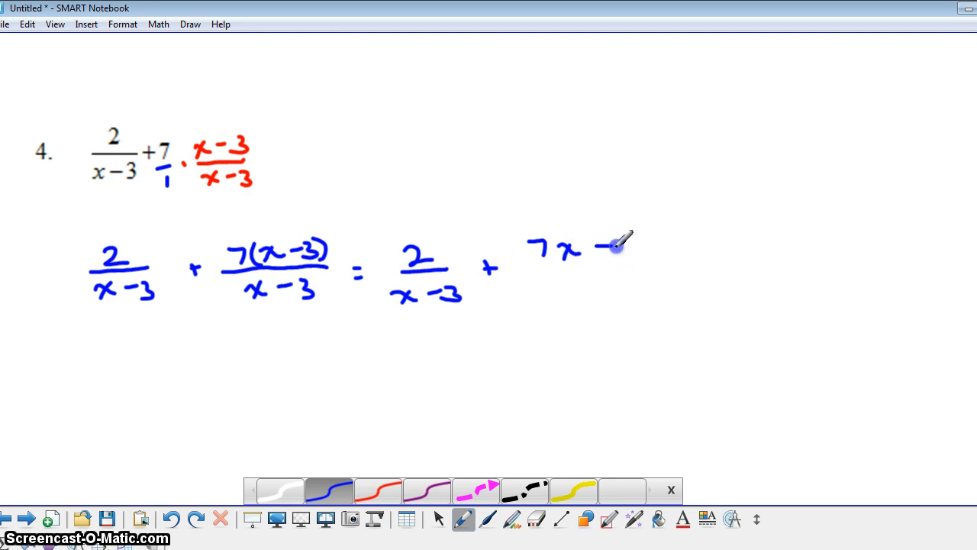
{"action": "left_click_drag", "start_coordinate": [603, 252], "coordinate": [664, 252]}
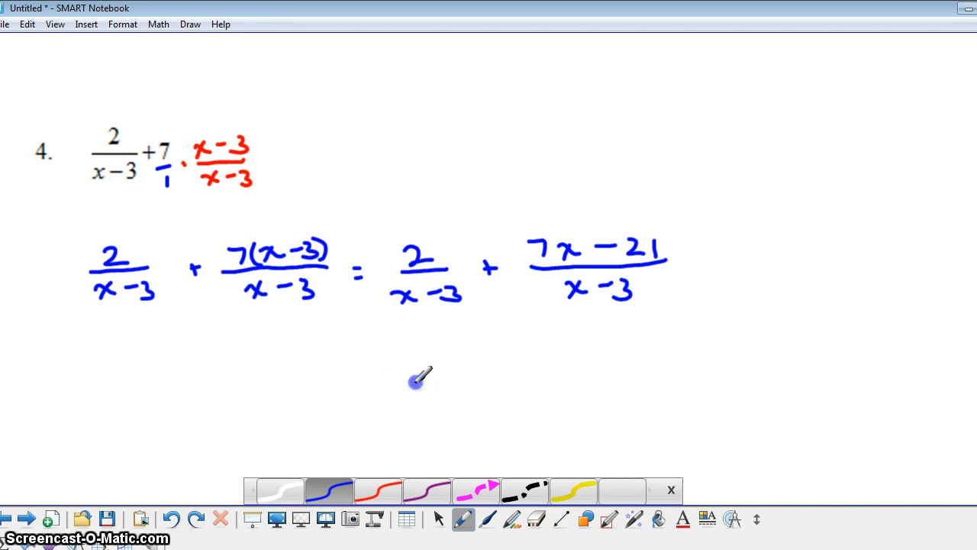
{"action": "left_click_drag", "start_coordinate": [412, 381], "coordinate": [528, 379]}
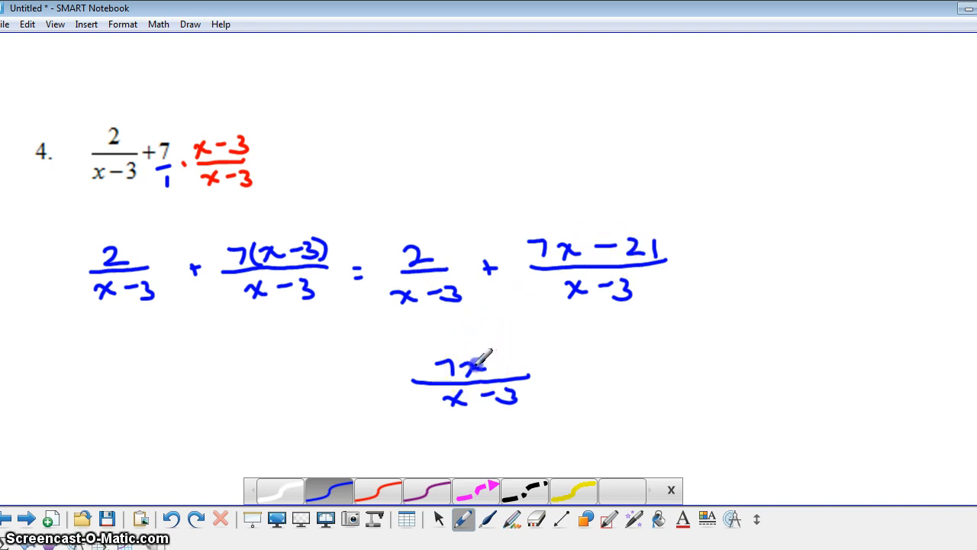
{"action": "left_click_drag", "start_coordinate": [491, 364], "coordinate": [535, 366]}
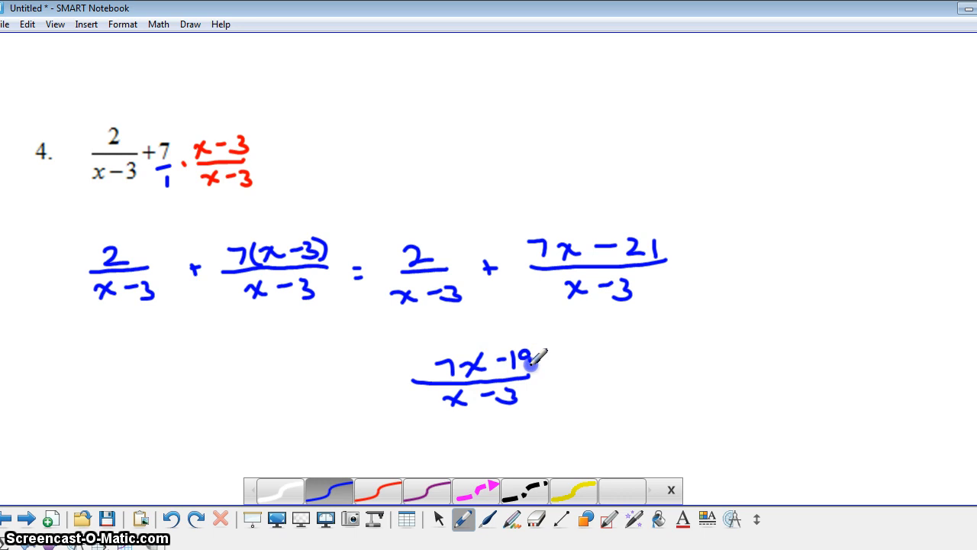